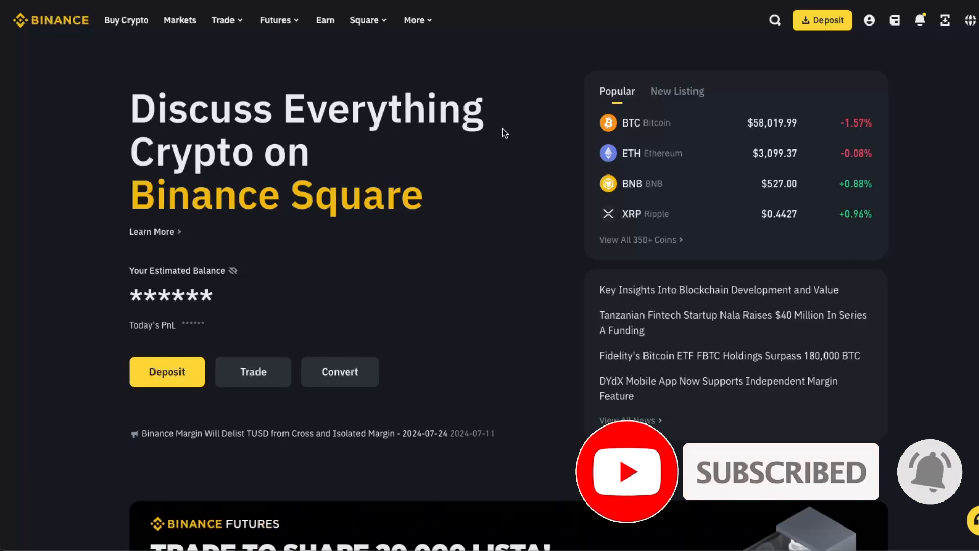
mouse_move(126, 20)
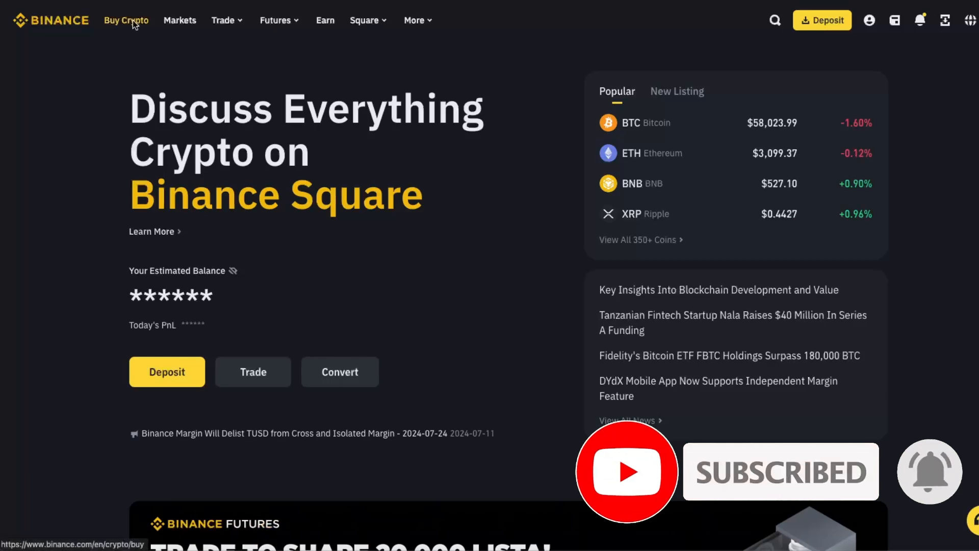
- Open Buy Crypto, choose USDT to receive, and check then dismiss the Pay With options
left_click(125, 20)
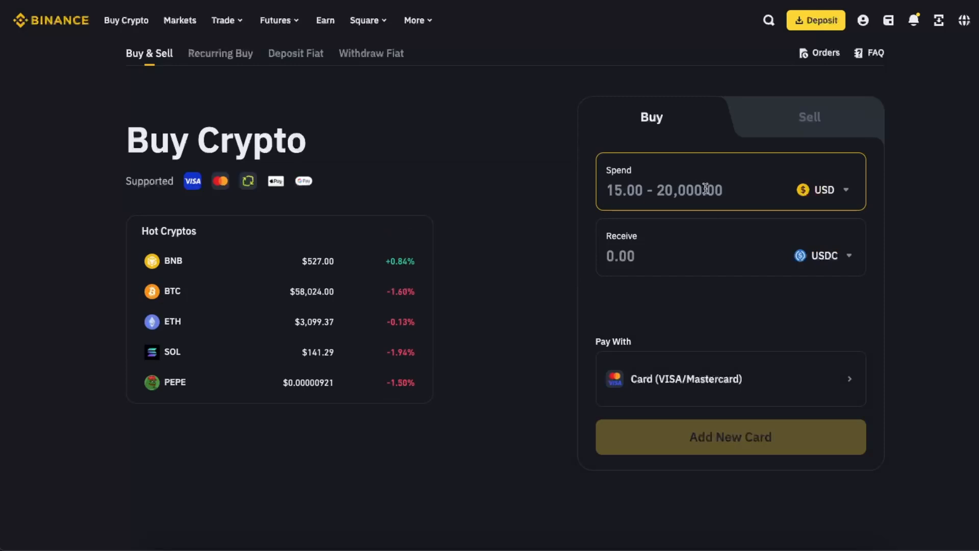
left_click(824, 256)
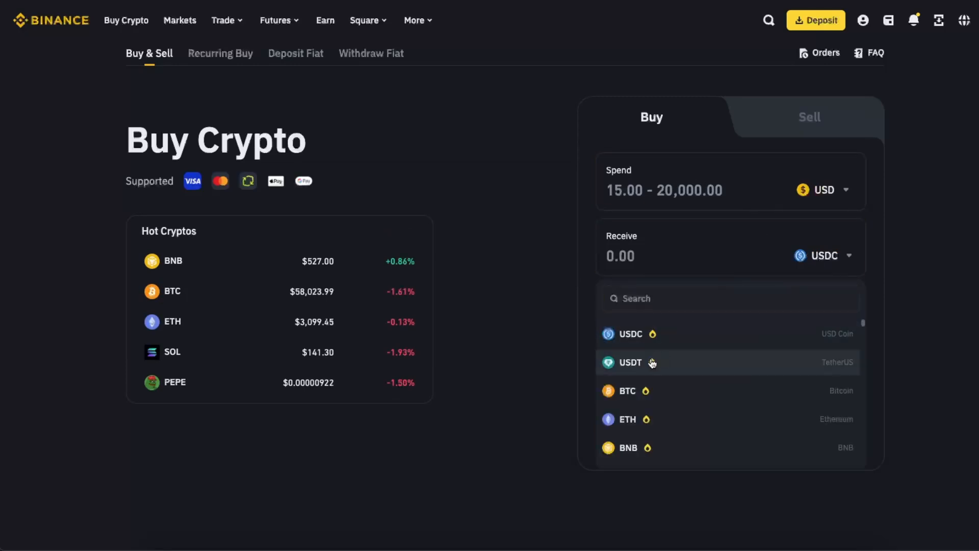
left_click(630, 362)
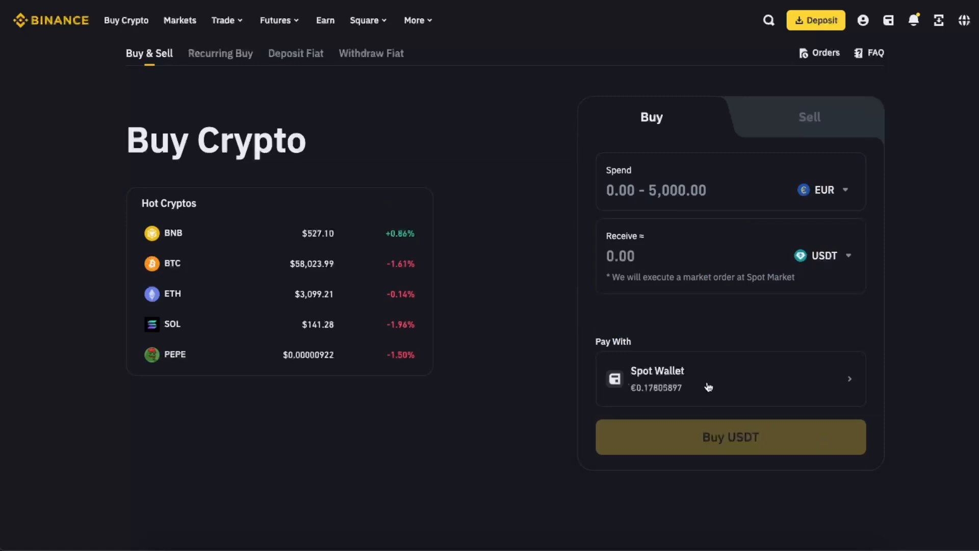
mouse_move(849, 384)
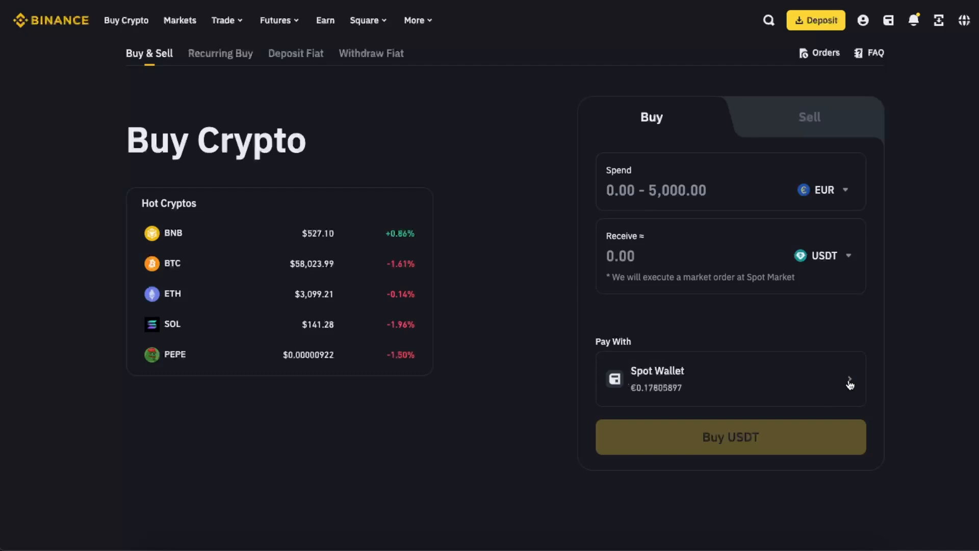
left_click(730, 378)
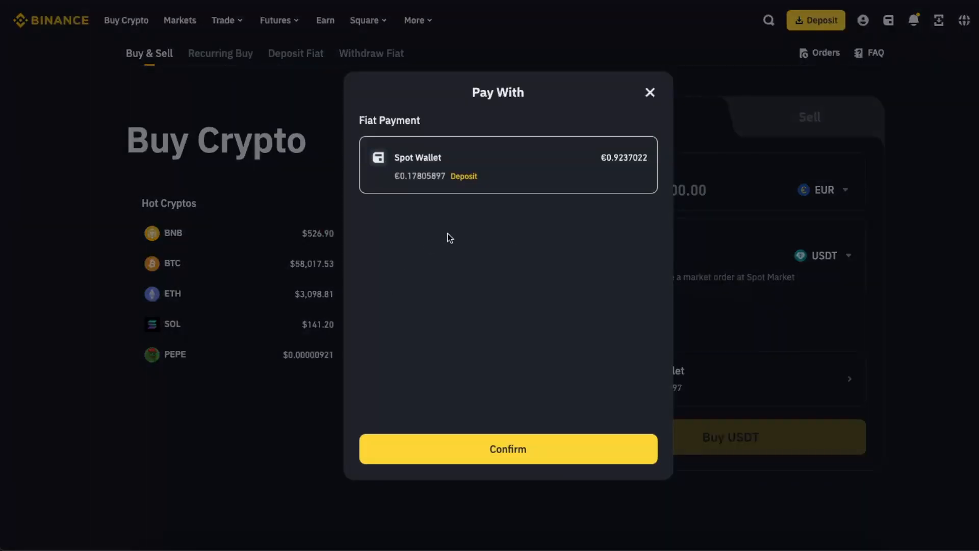
left_click(507, 448)
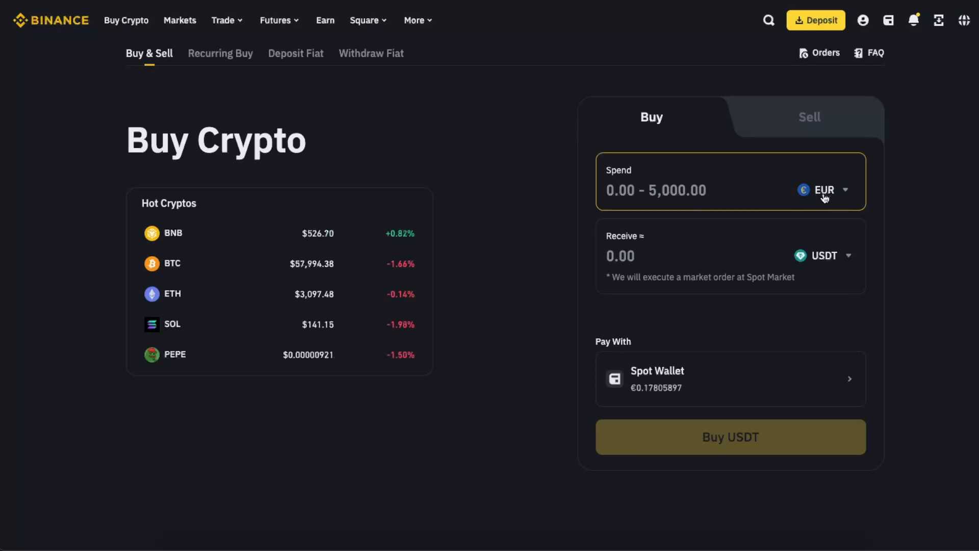
mouse_move(295, 57)
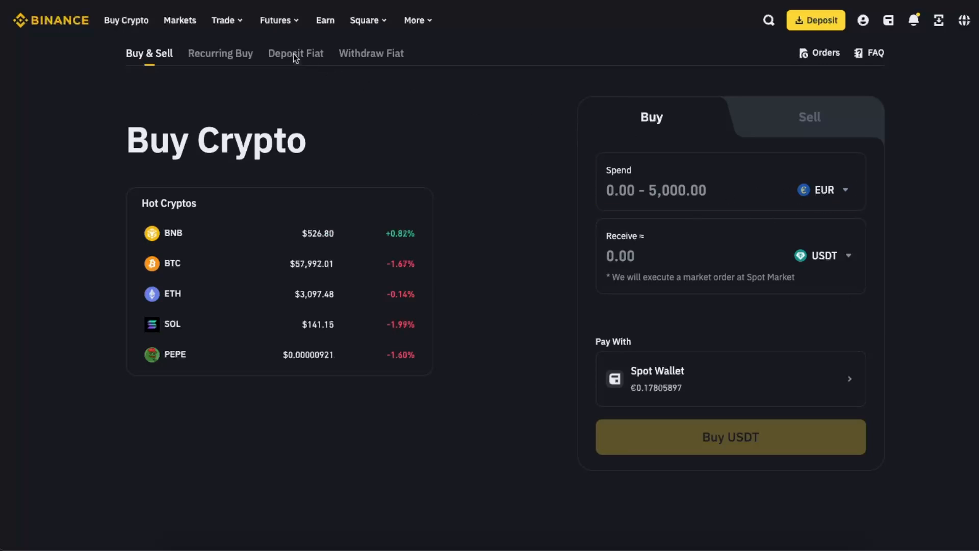
- Begin a Deposit Fiat in EUR by VISA/Mastercard card and continue to the amount step
left_click(295, 53)
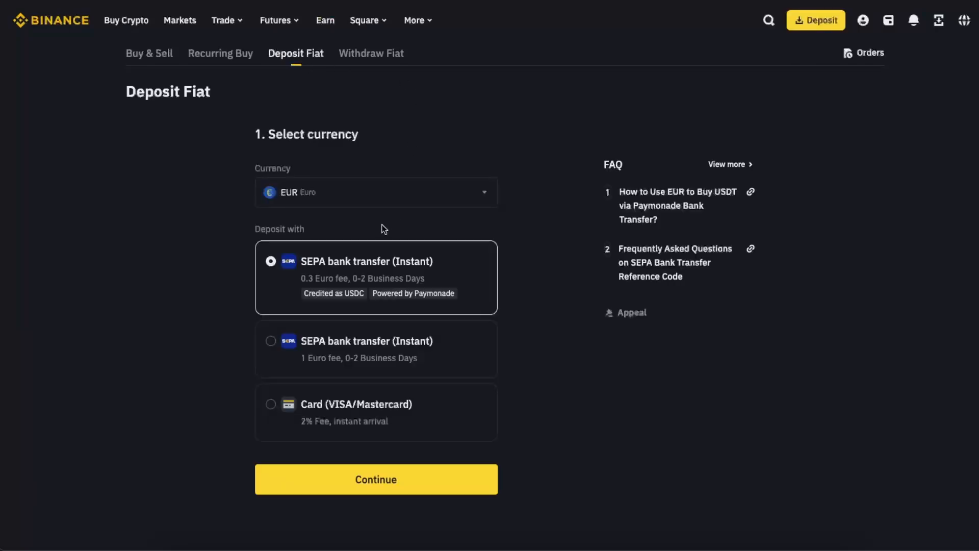
left_click(375, 192)
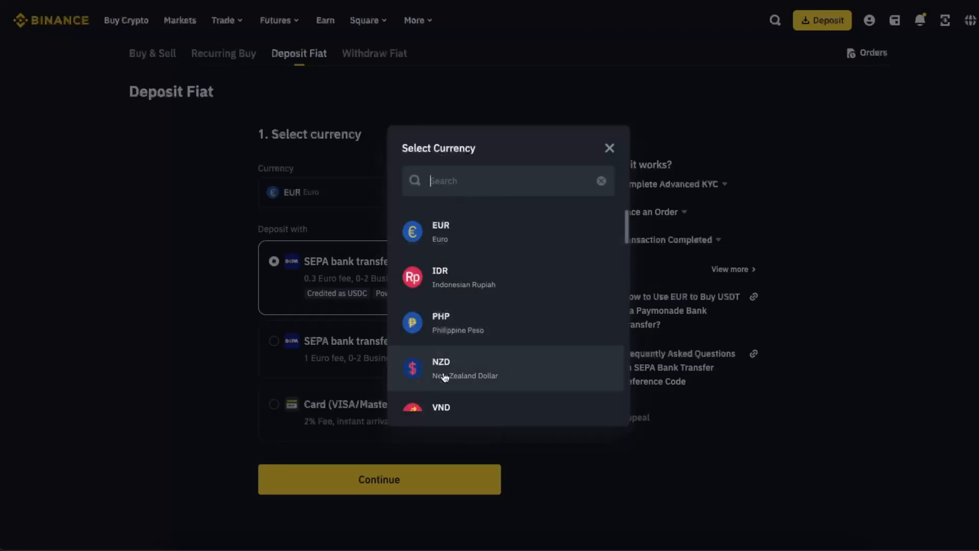
scroll("down", 3)
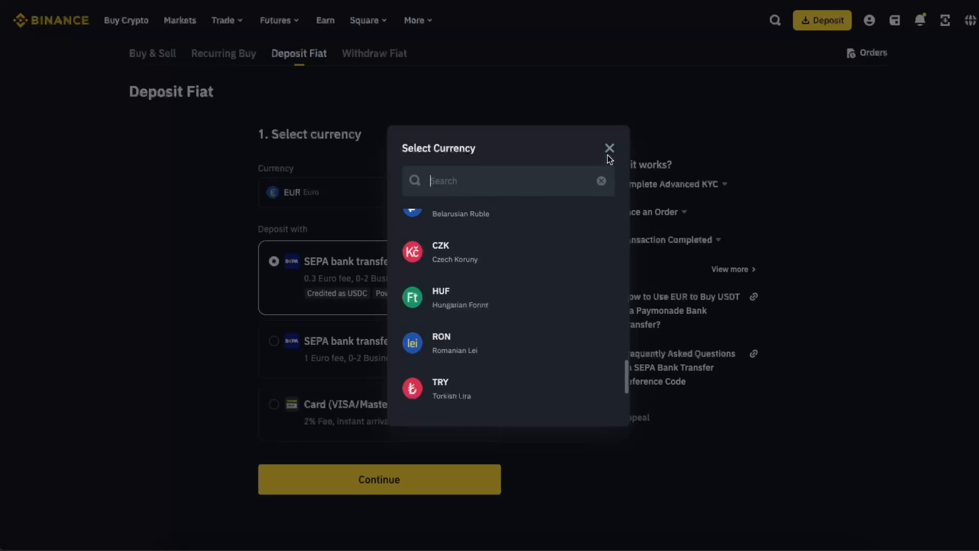
left_click(609, 148)
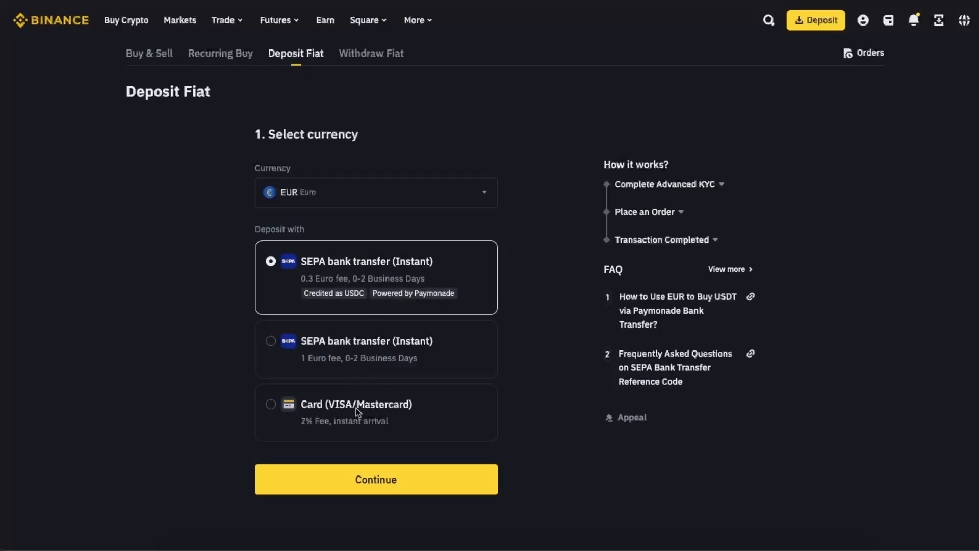
left_click(271, 404)
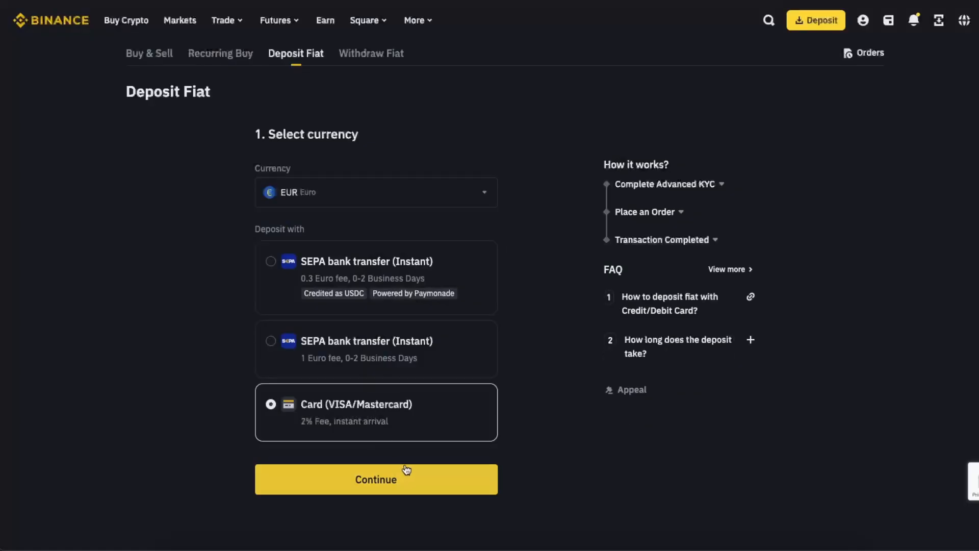
left_click(375, 479)
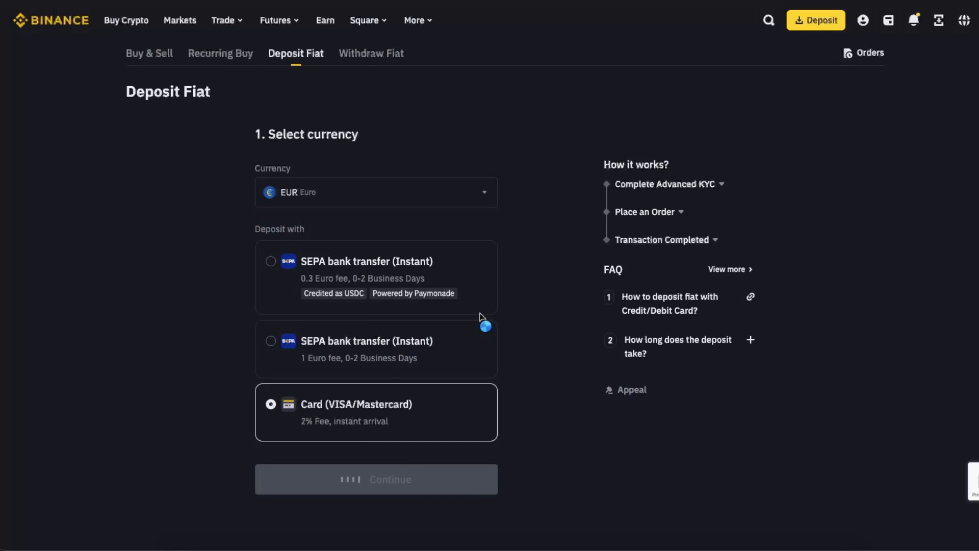
left_click(375, 479)
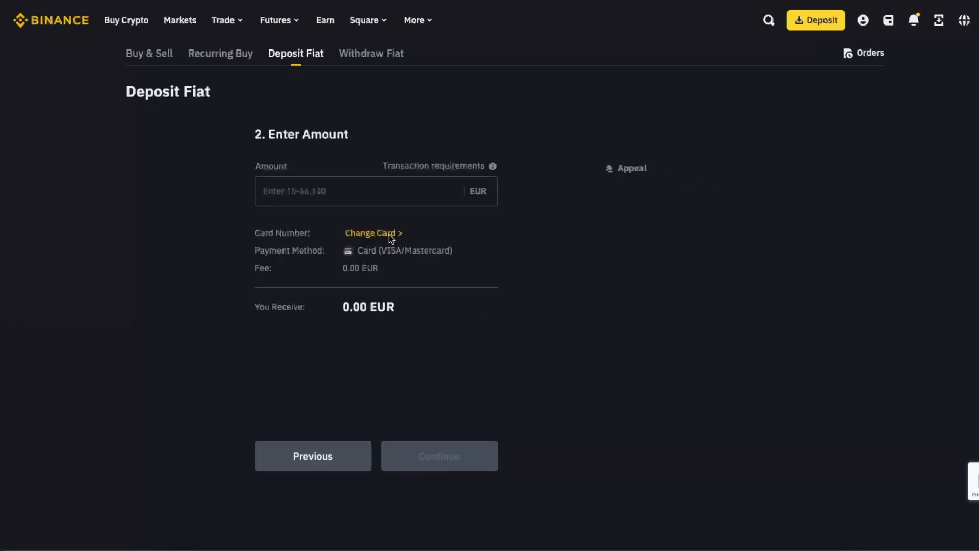
mouse_move(394, 252)
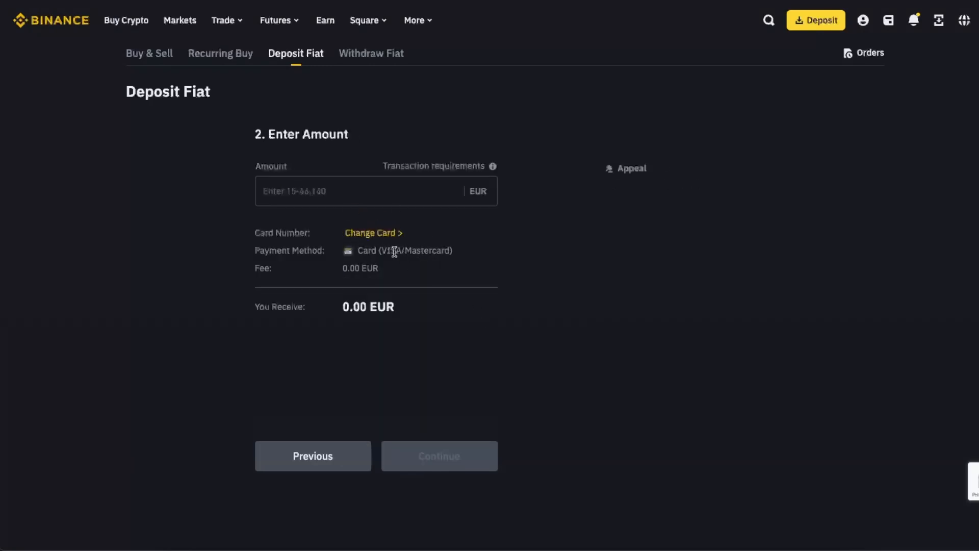
- Choose Change Card to bring up the Add New Card form
left_click(373, 233)
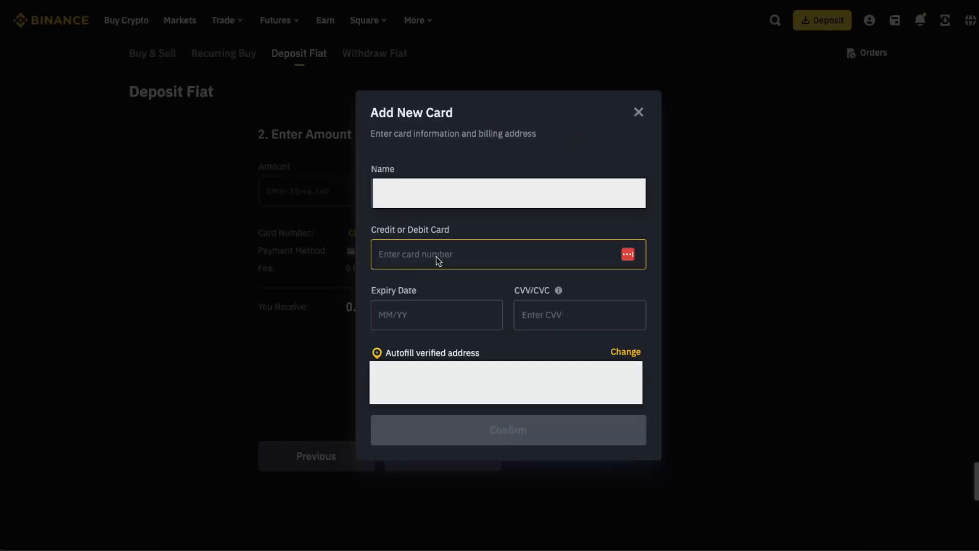
- Click through the card expiry and CVV fields, then abandon the card for Deposit Fiat
left_click(436, 315)
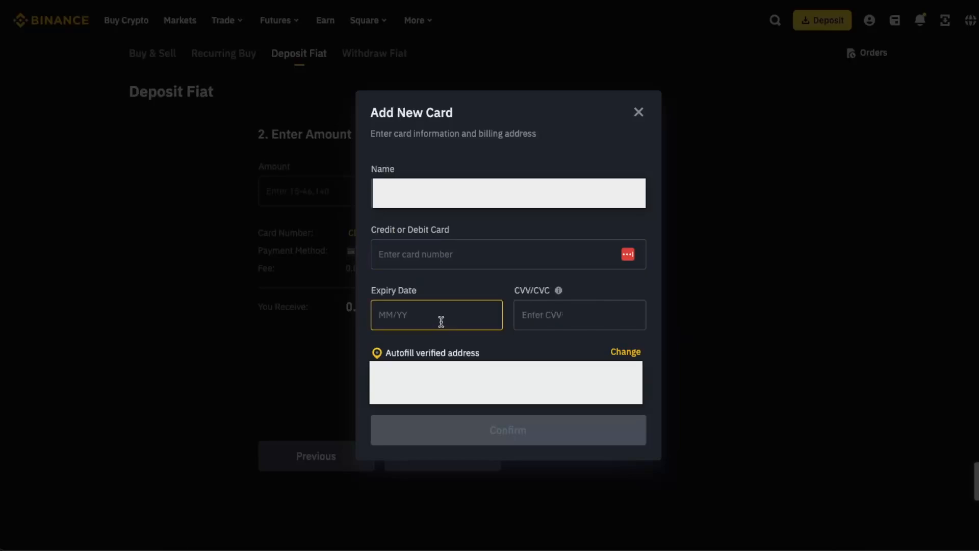
left_click(579, 314)
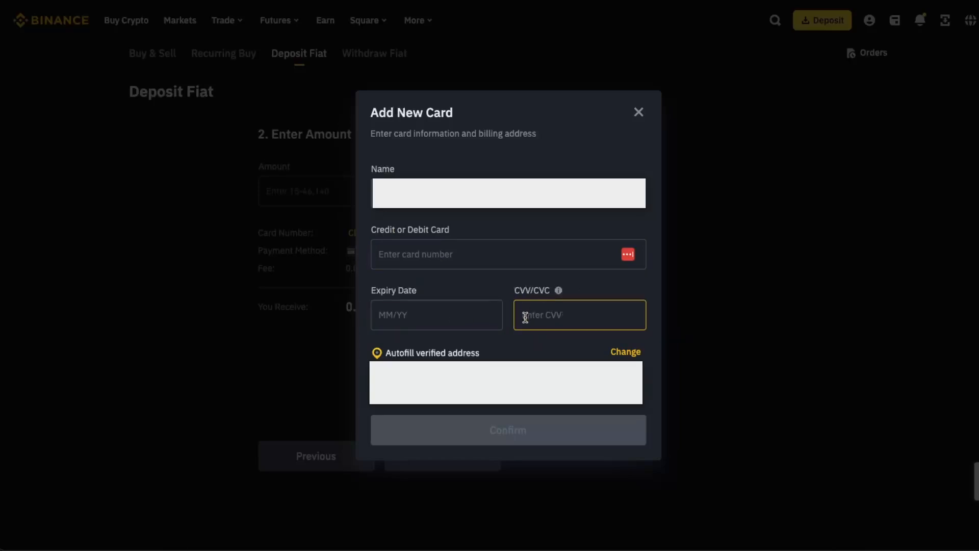
left_click(592, 398)
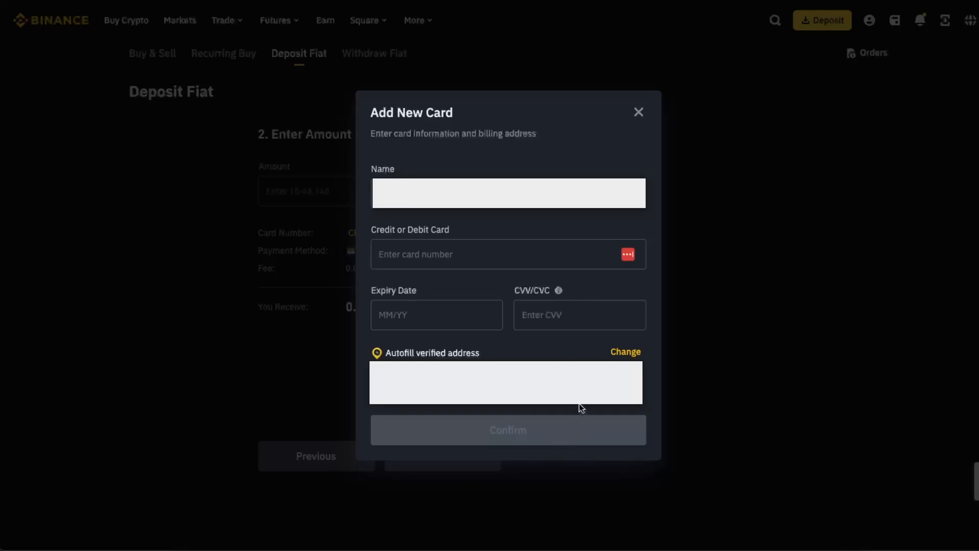
left_click(639, 112)
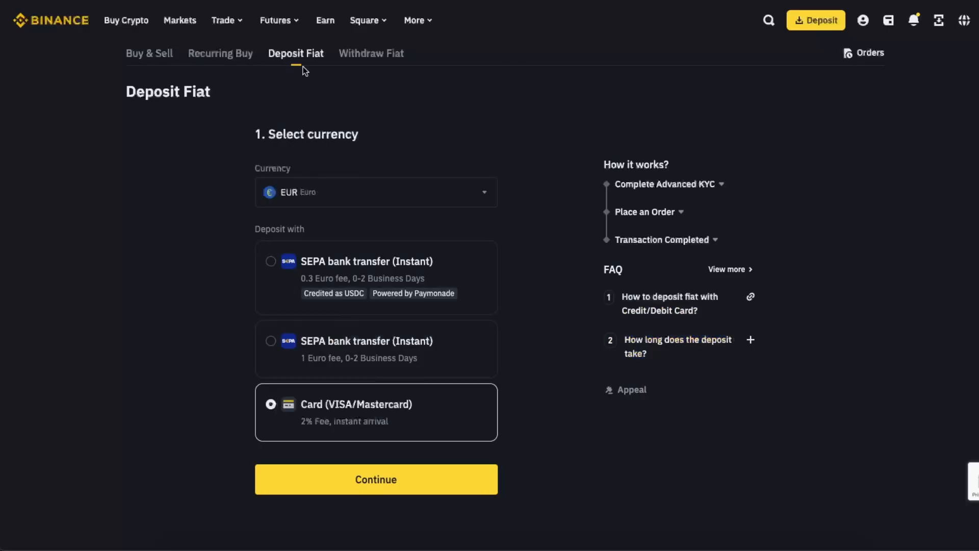
mouse_move(164, 57)
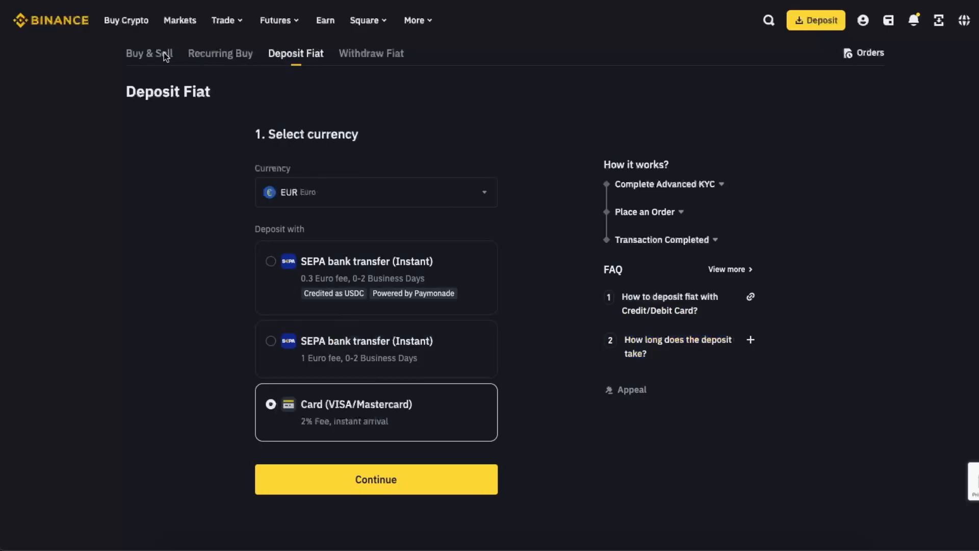
- Go back to Buy & Sell, select USDT to receive, and check Pay With
left_click(149, 53)
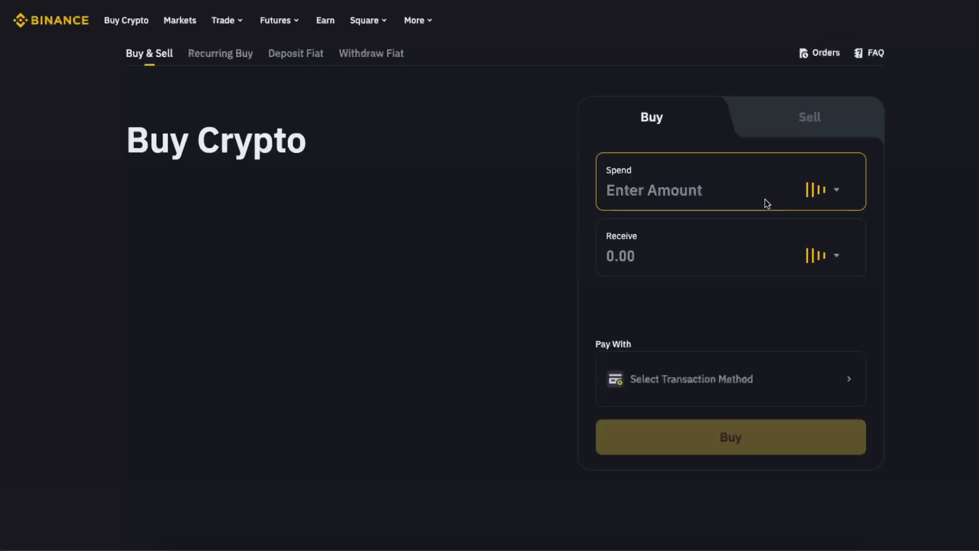
left_click(824, 255)
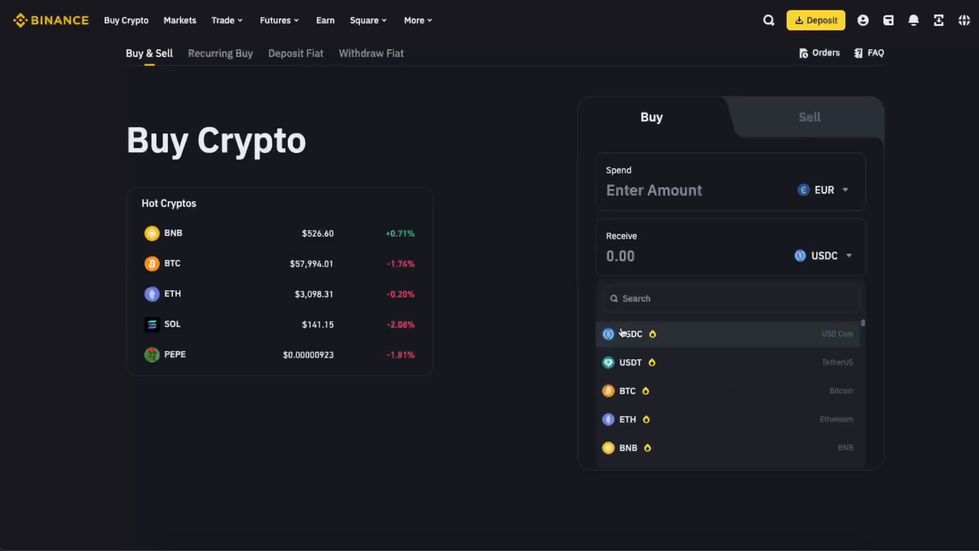
left_click(628, 362)
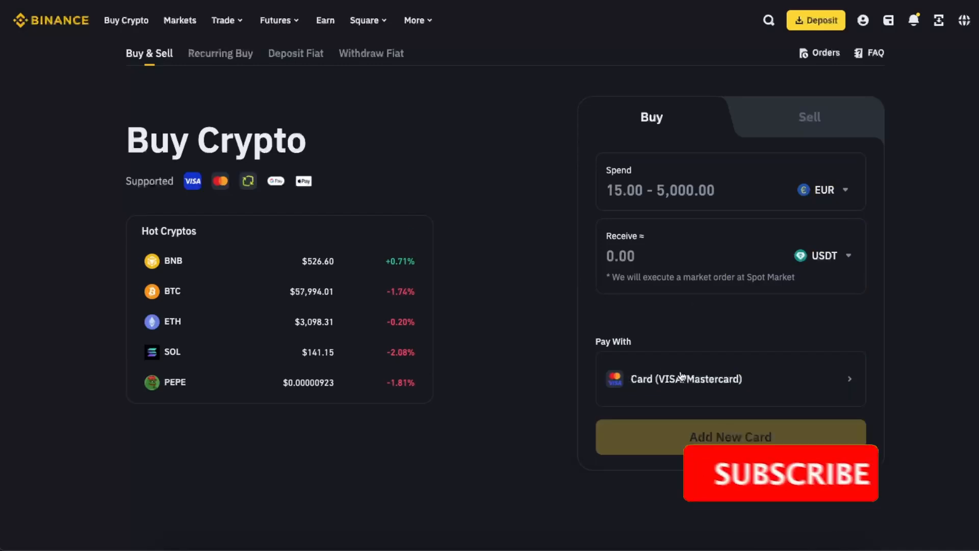
left_click(730, 379)
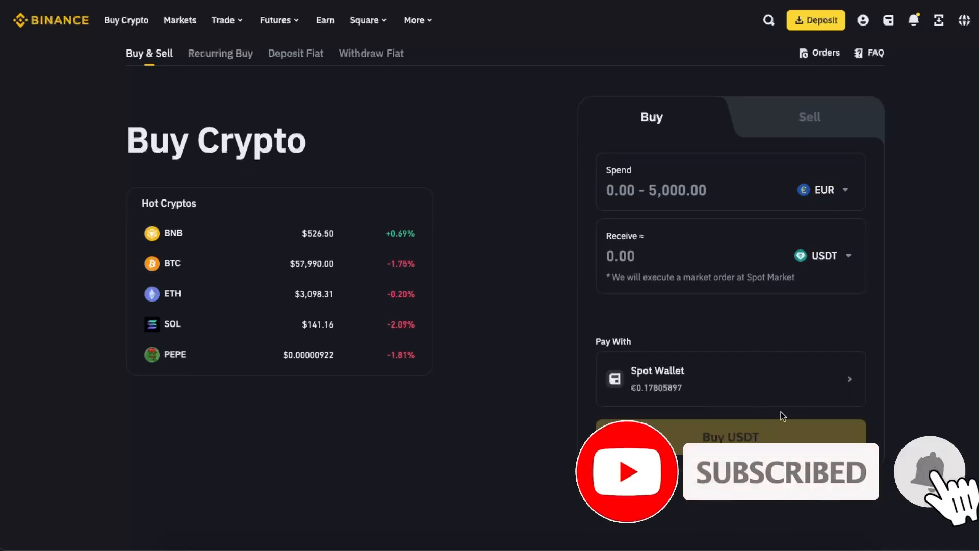